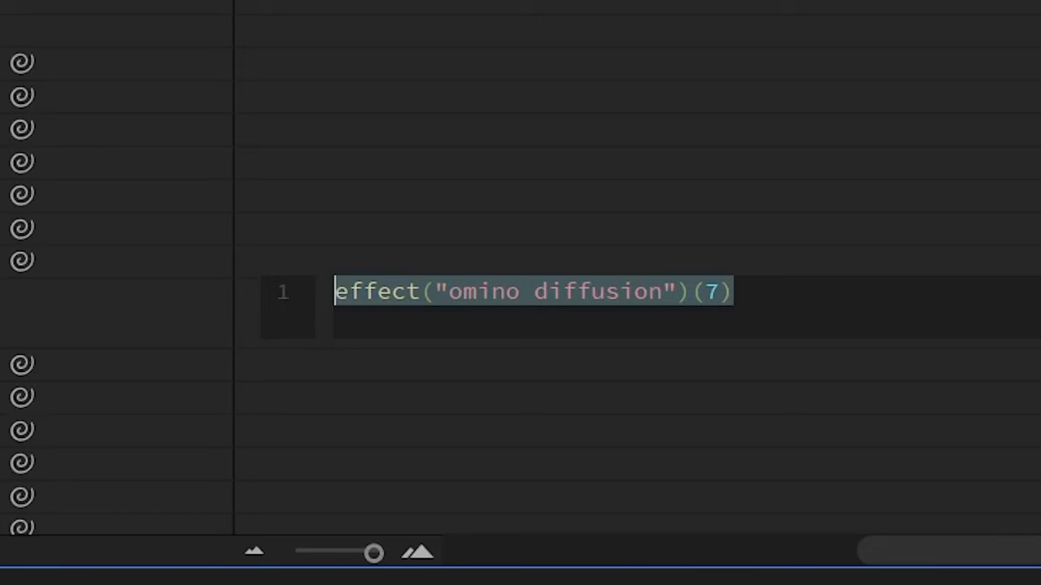
Drive the omino diffusion amount with a wiggle expression, then search effects for 'dis'
type("wiggle")
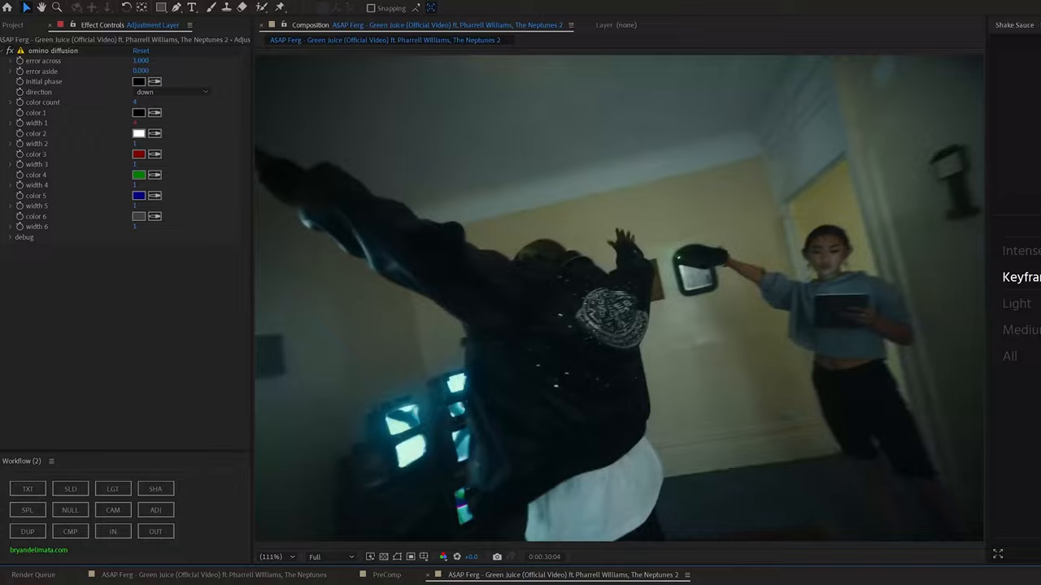
type("dis")
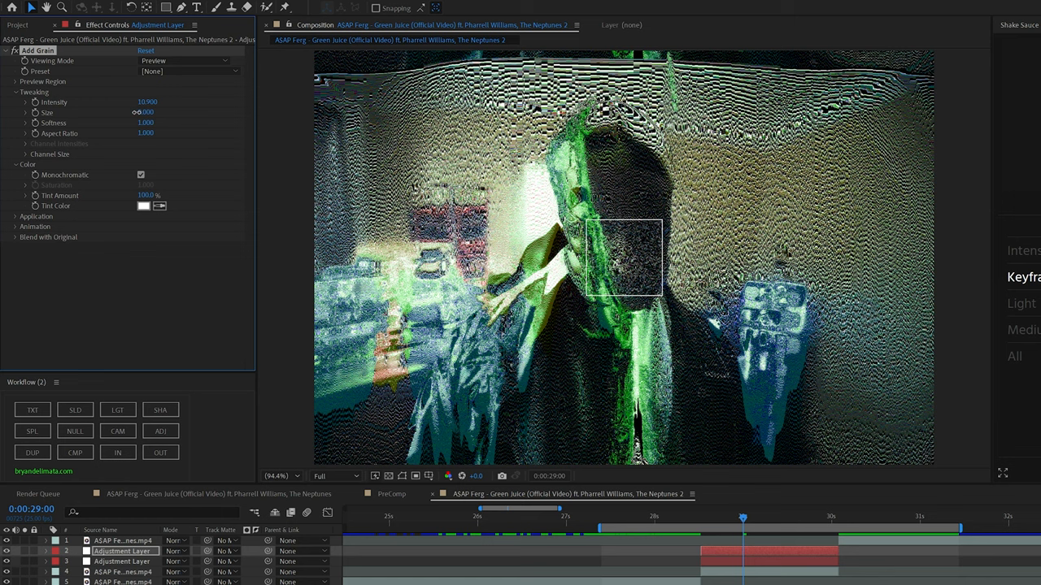
Adjust the Add Grain size and search the Effects panel for 'tint'
left_click_drag(145, 112, 137, 112)
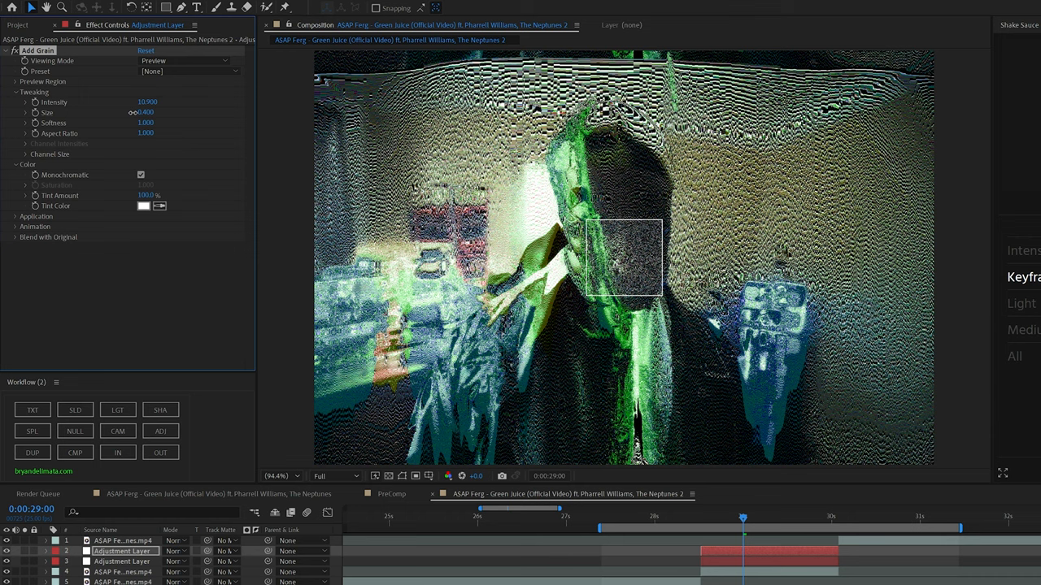
type("tint")
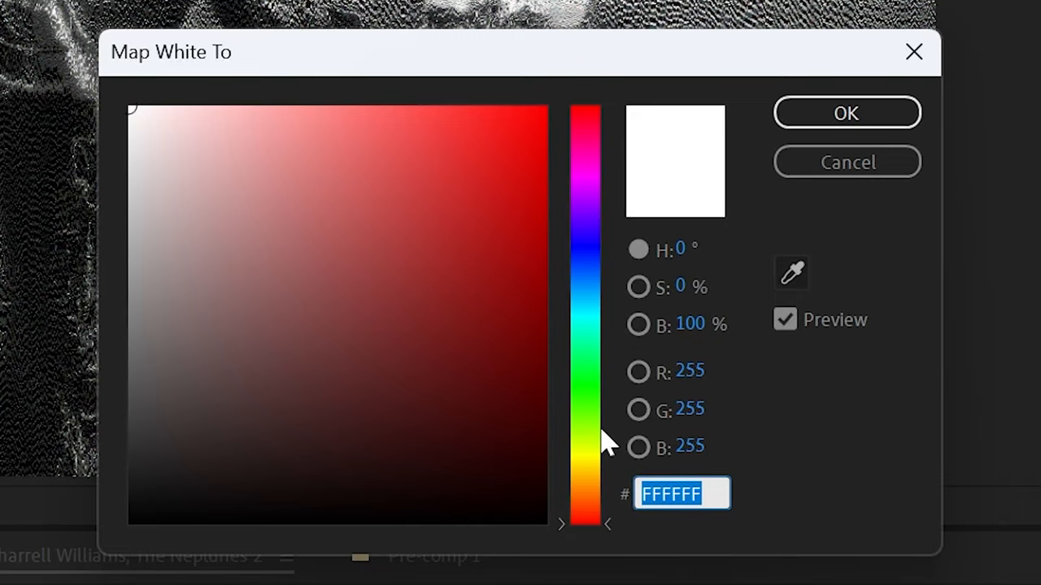
Set Tint's Map White To colour to a Matrix-style green
left_click(846, 112)
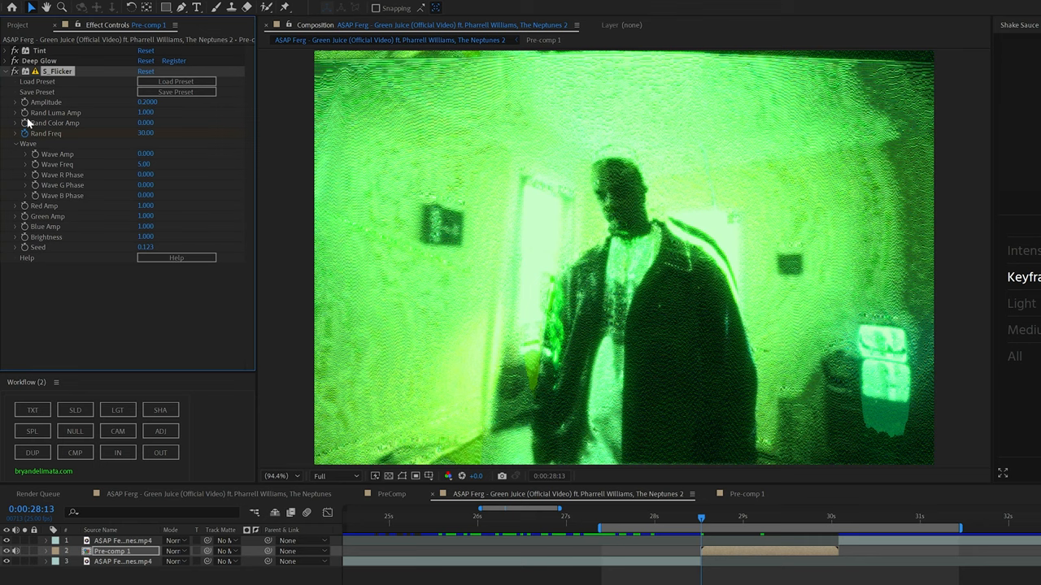
Apply the shake preset to the adjustment layer over the flickering clip
left_click(122, 563)
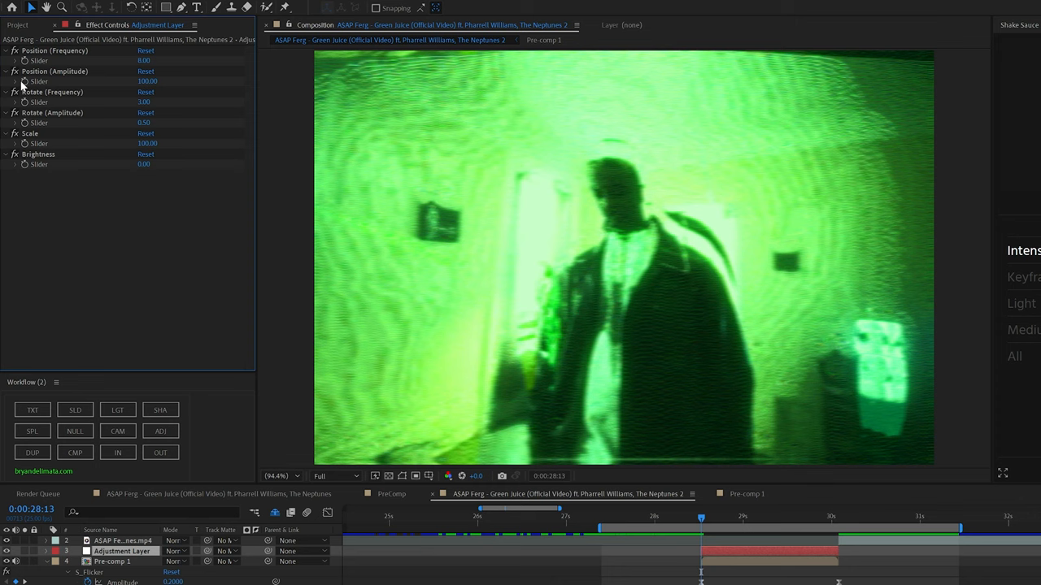